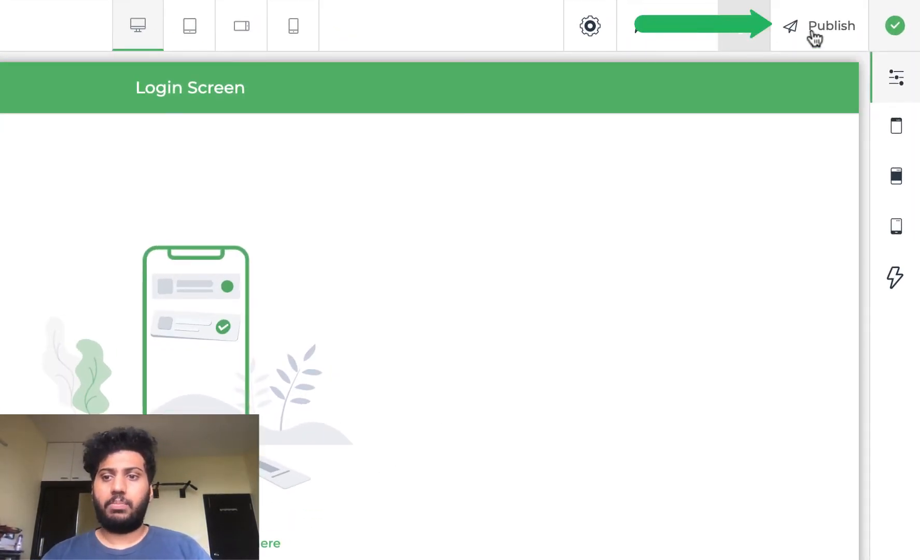
Publish the app as version 0.0.2 with release notes, replacing 0.0.1.
{"action": "left_click", "coordinate": [830, 25]}
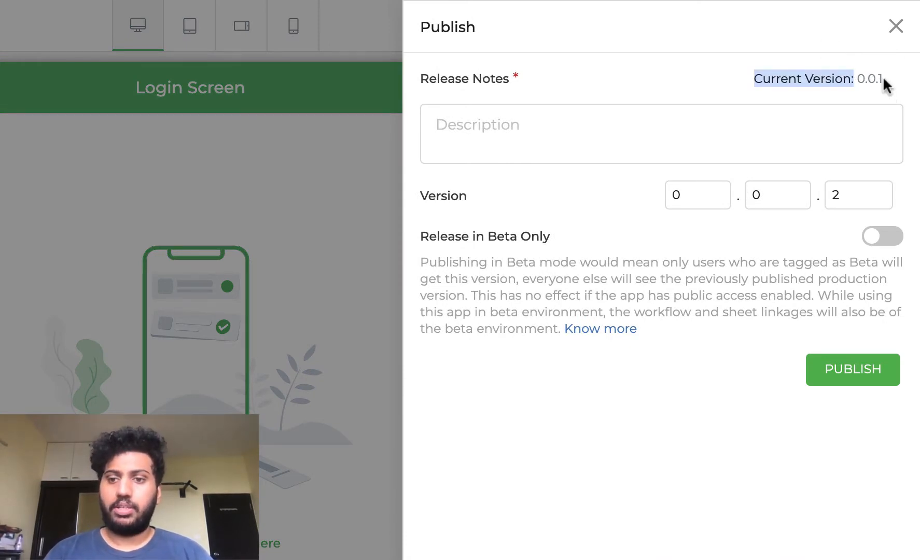
{"action": "left_click", "coordinate": [660, 133]}
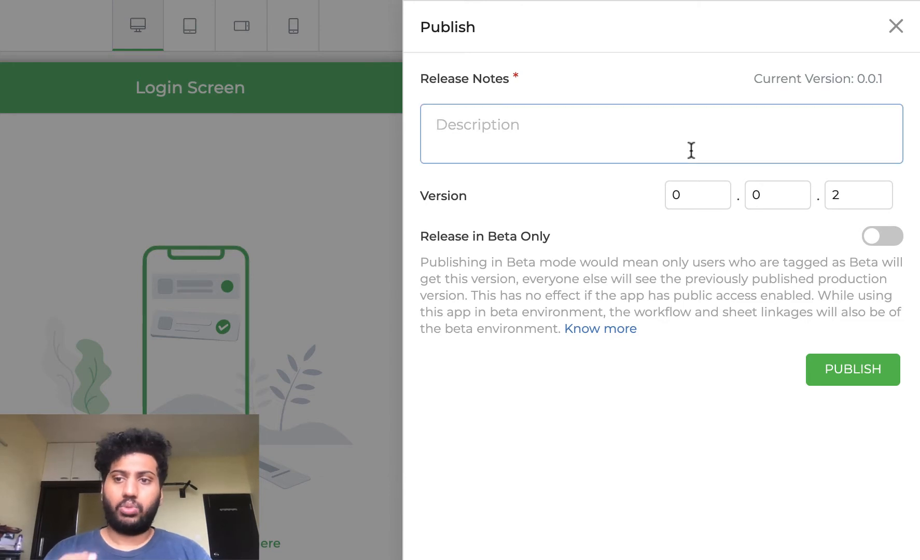
{"action": "left_click", "coordinate": [896, 26]}
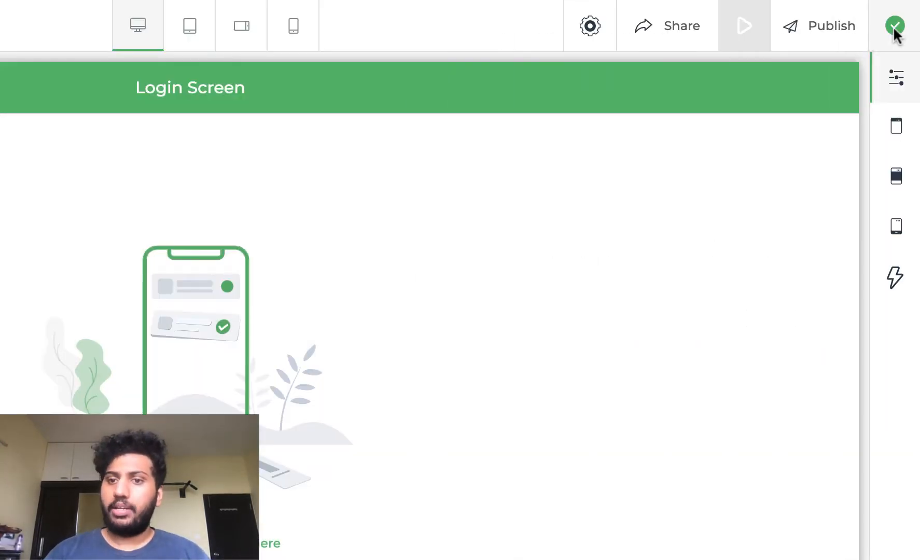
Enable organizational and public access sharing with a public link, then move to the apps dashboard.
{"action": "left_click", "coordinate": [667, 25]}
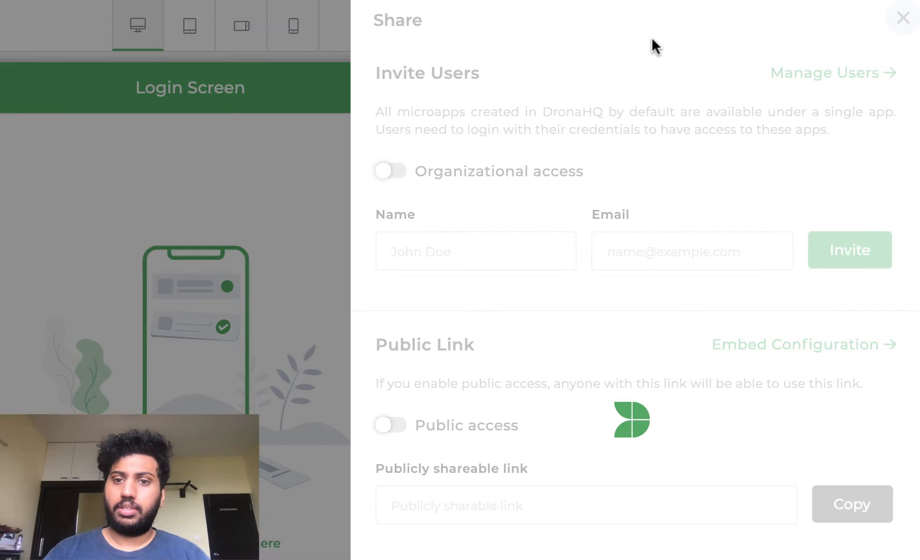
{"action": "left_click", "coordinate": [390, 425]}
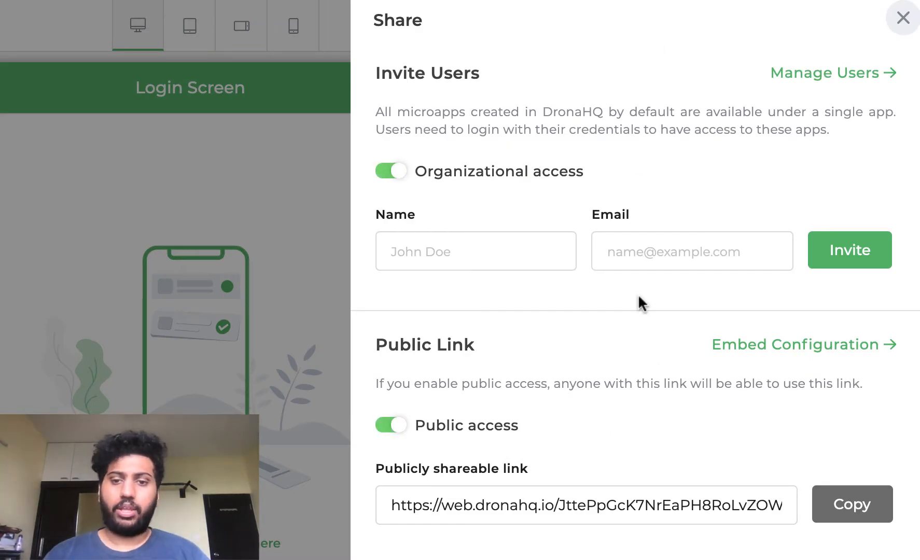
{"action": "mouse_move", "coordinate": [403, 437]}
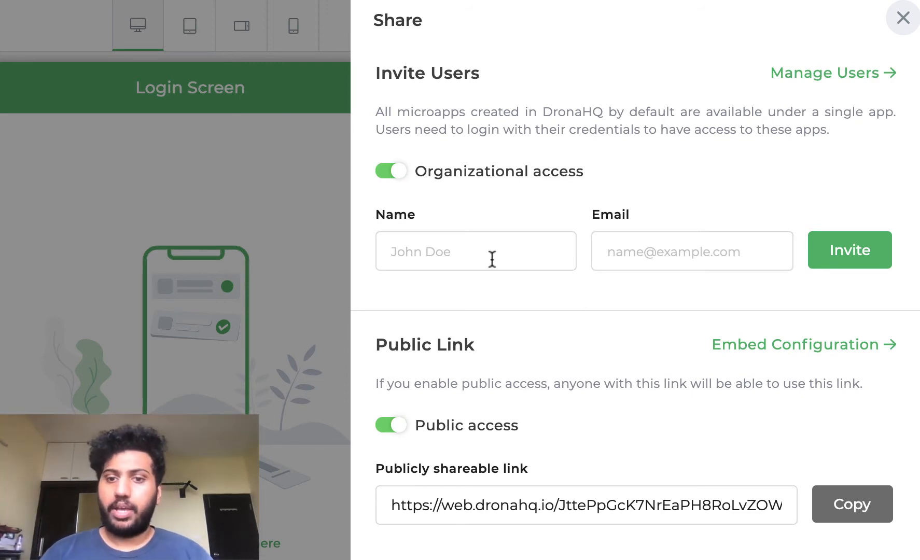
{"action": "left_click", "coordinate": [691, 251]}
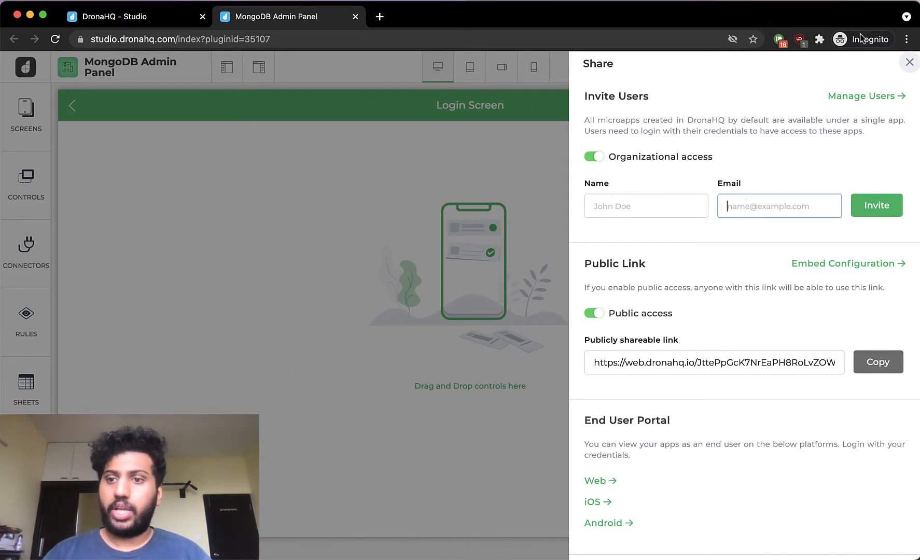
{"action": "left_click", "coordinate": [909, 61]}
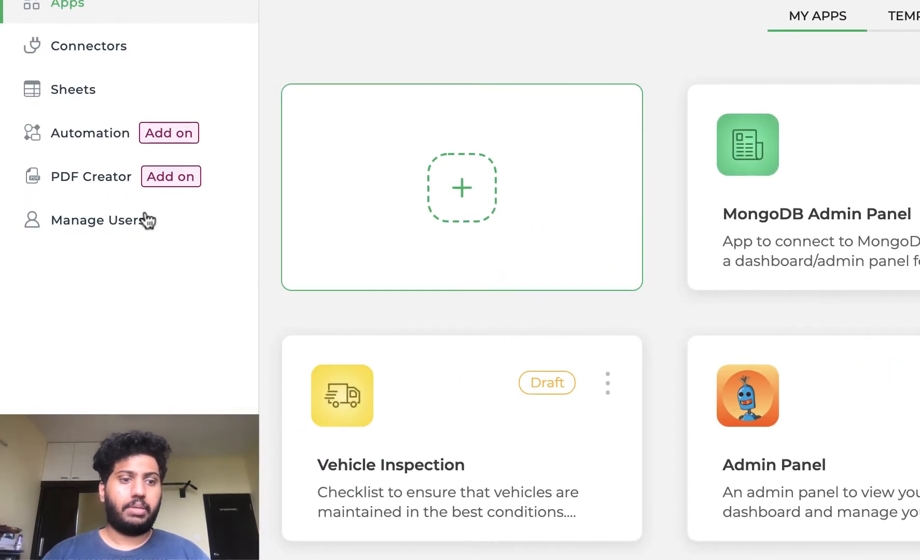
Bring up the Users list and the Invite Users form with extra invitee rows.
{"action": "left_click", "coordinate": [91, 221]}
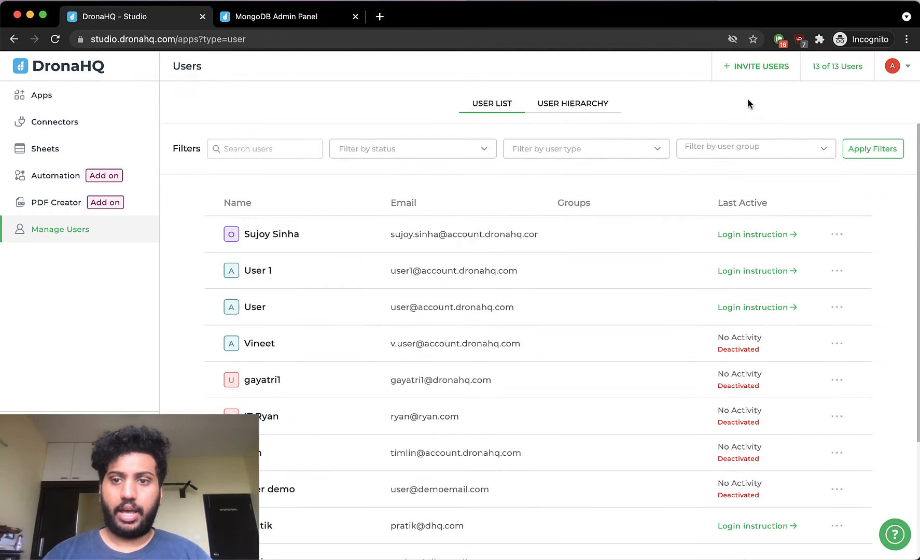
{"action": "left_click", "coordinate": [756, 67]}
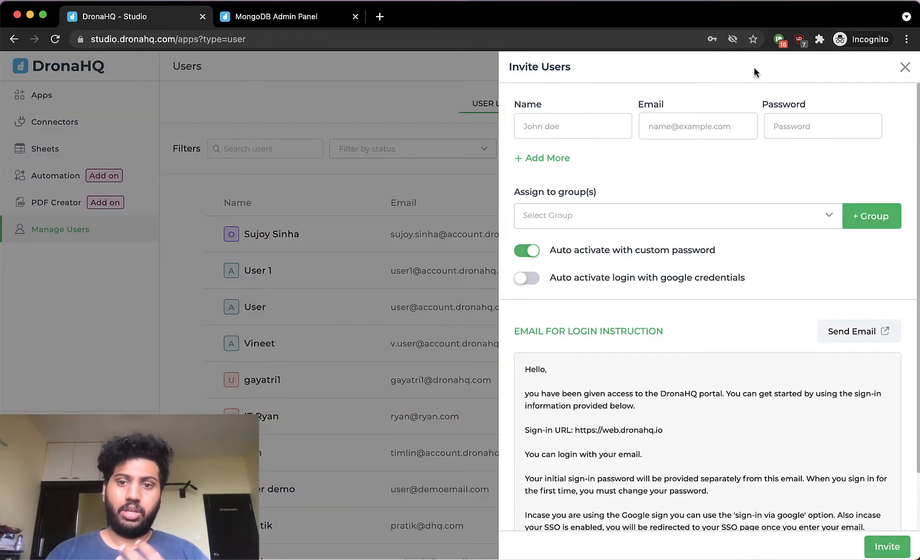
{"action": "left_click", "coordinate": [541, 158]}
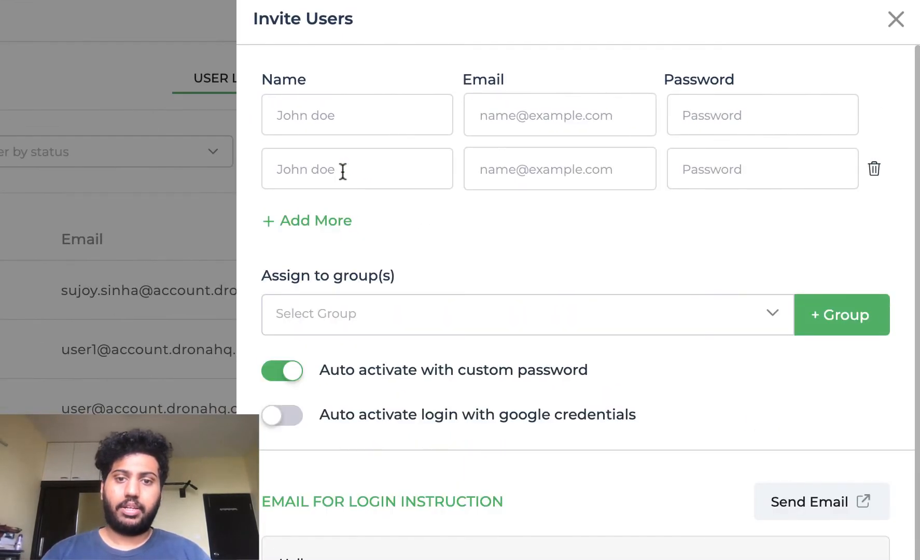
{"action": "left_click", "coordinate": [316, 221]}
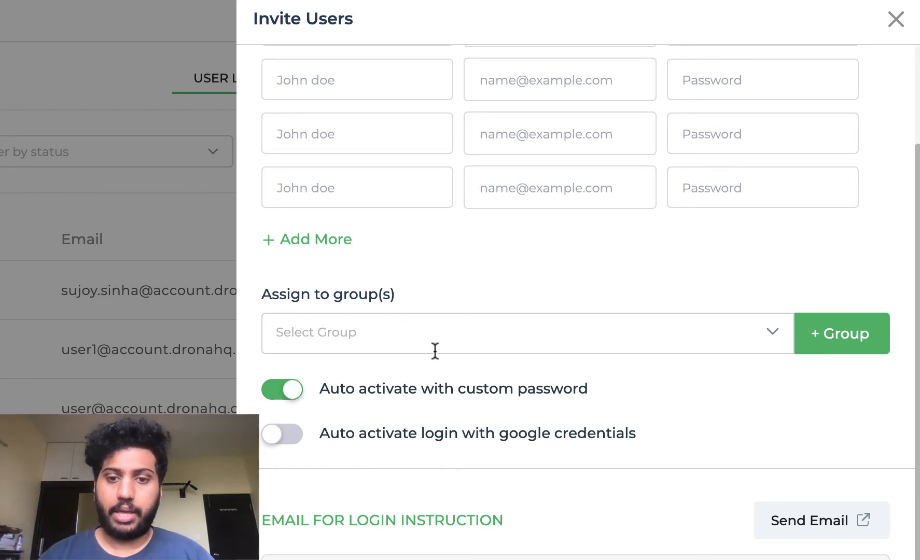
Browse the user group dropdown and the new-group form, then close without inviting anyone.
{"action": "left_click", "coordinate": [522, 333]}
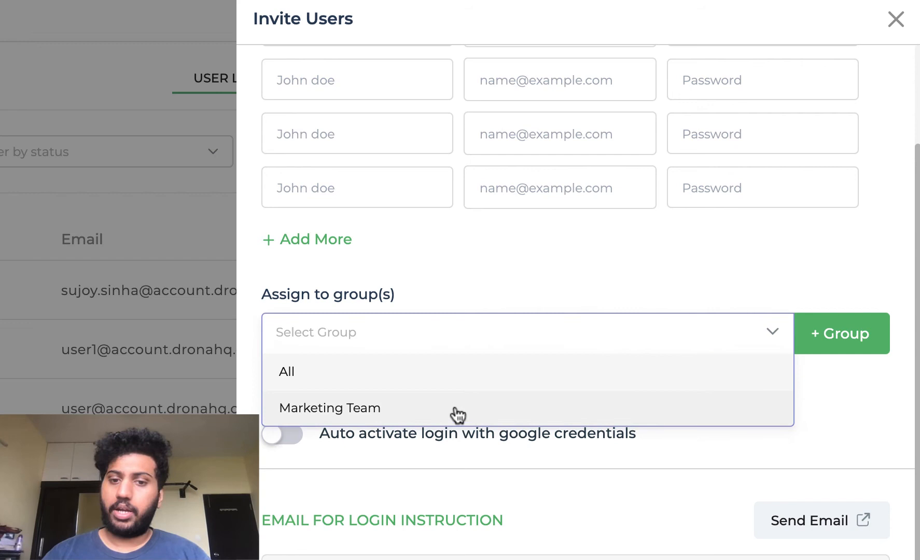
{"action": "left_click", "coordinate": [842, 334]}
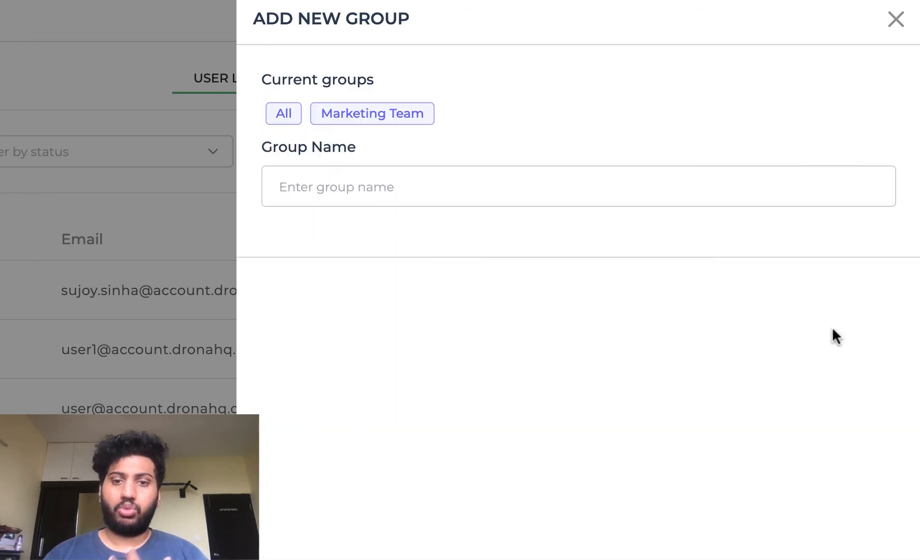
{"action": "left_click", "coordinate": [896, 19]}
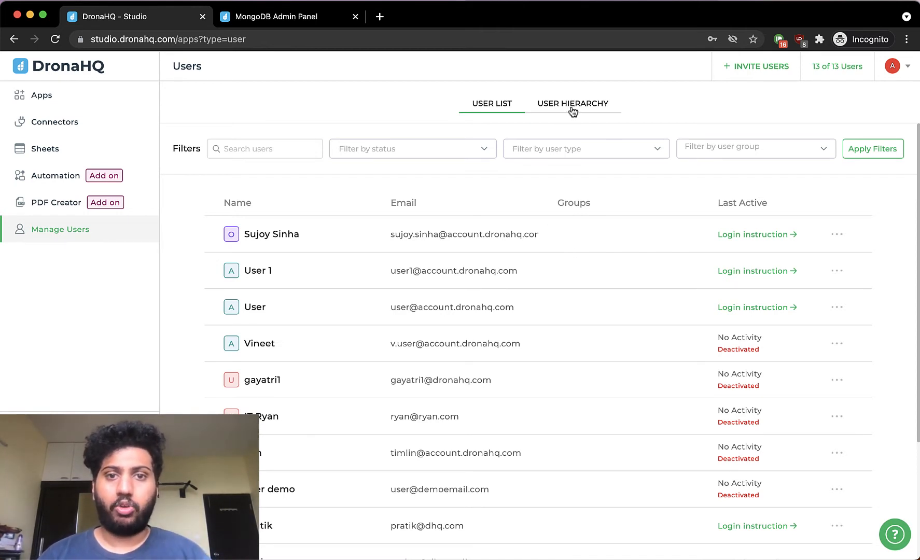
In the user hierarchy sheet, change the second user's empID from 103 to 102.
{"action": "left_click", "coordinate": [574, 104]}
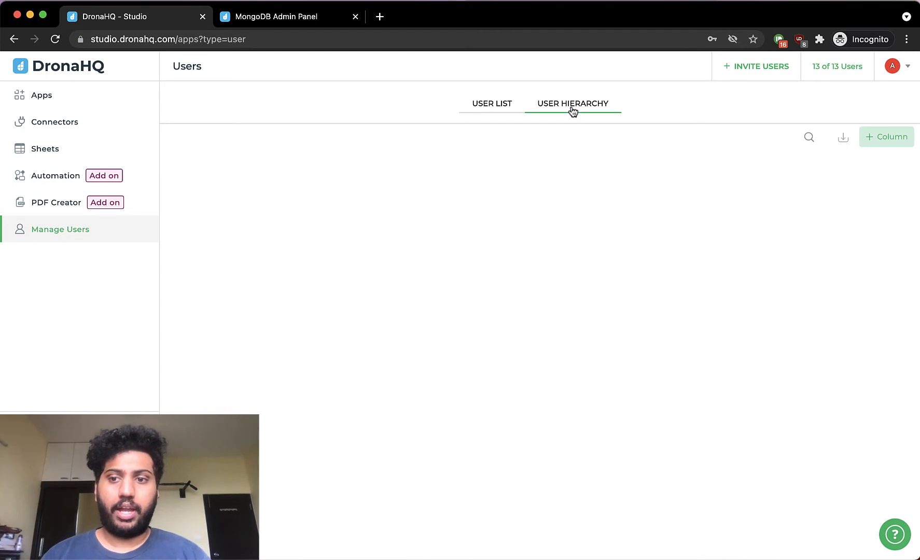
{"action": "left_click", "coordinate": [574, 104]}
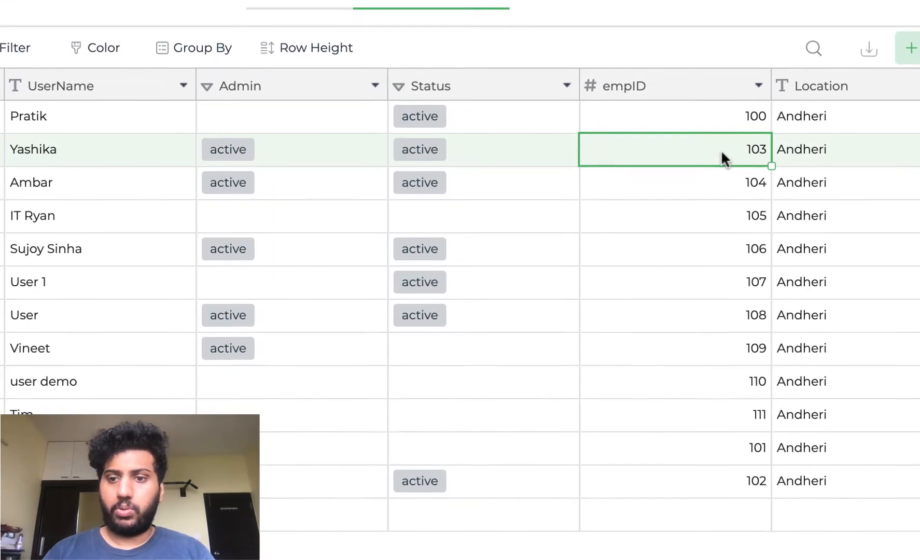
{"action": "double_click", "coordinate": [675, 150]}
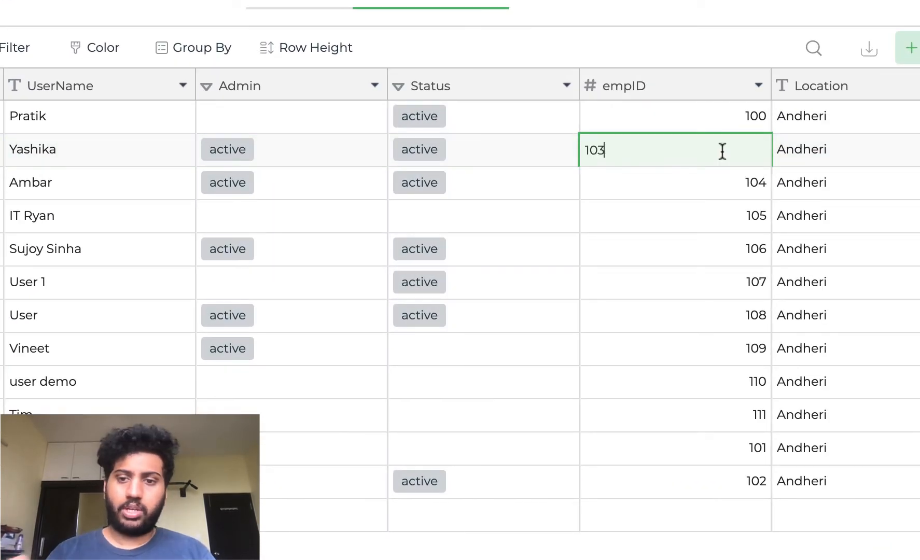
{"action": "type", "text": "102"}
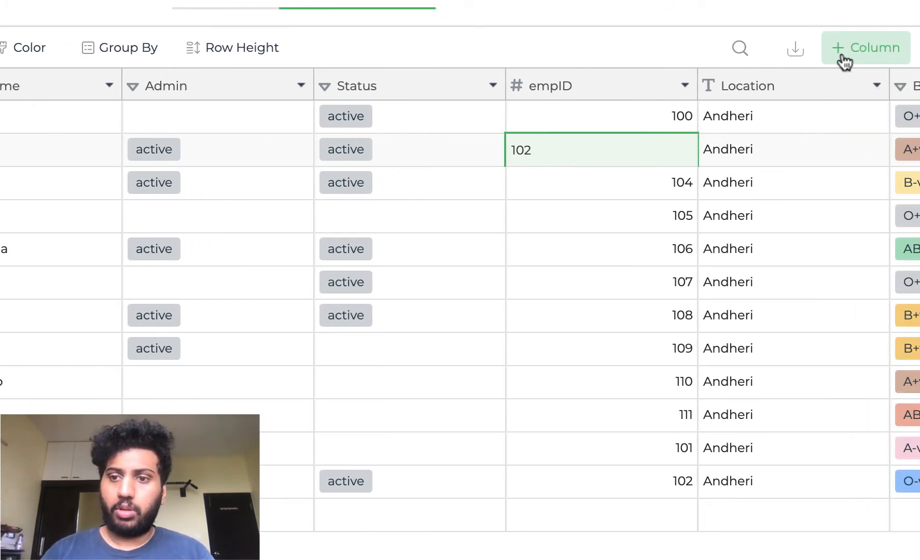
Look at the + Column option and its type dropdown, then return to the app builder's Login Screen.
{"action": "left_click", "coordinate": [865, 47]}
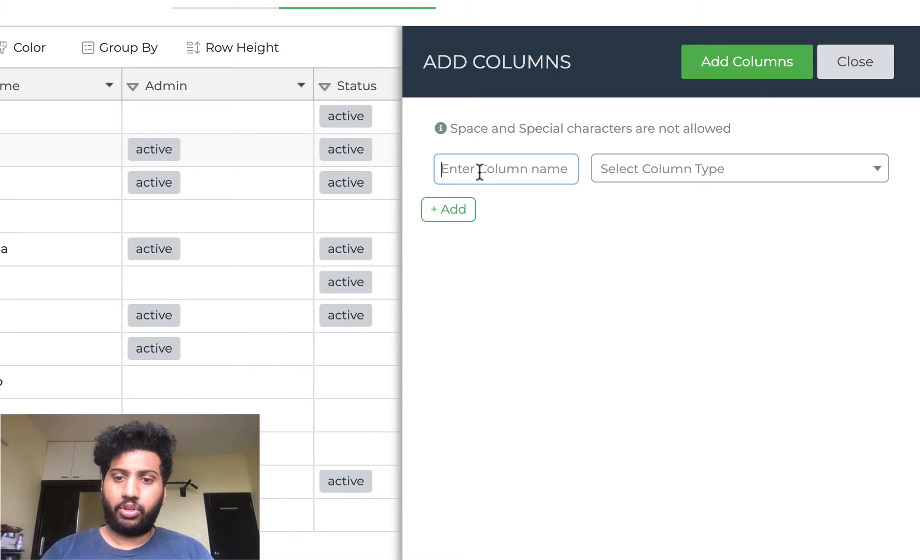
{"action": "left_click", "coordinate": [739, 169]}
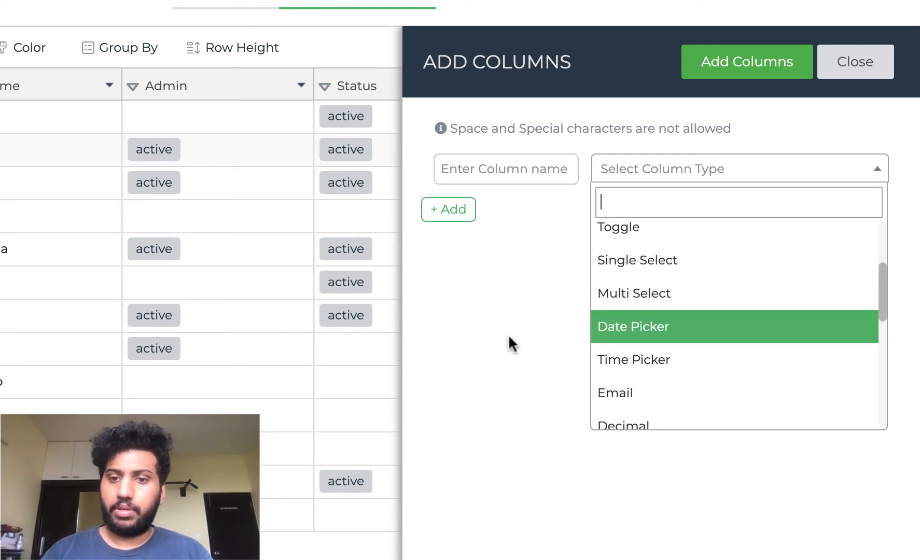
{"action": "left_click", "coordinate": [448, 209]}
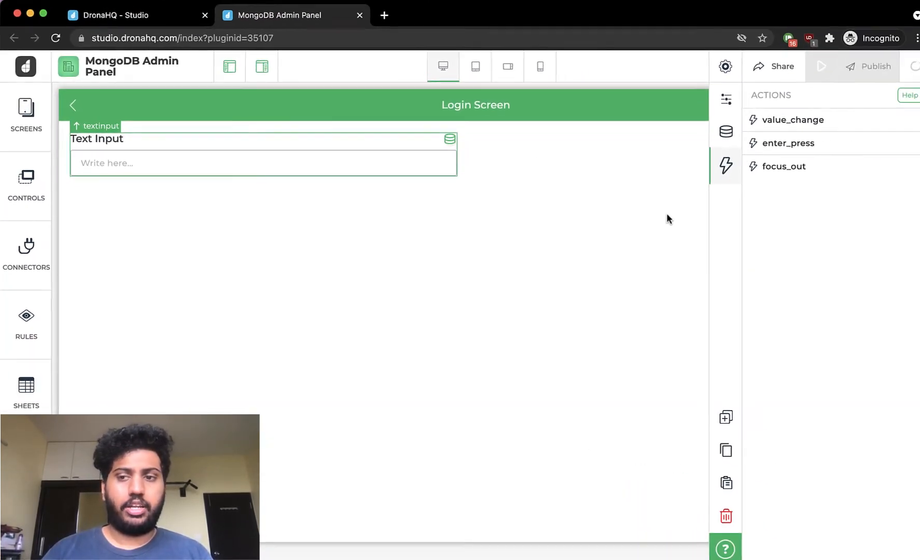
Browse the Loggedin User properties in Bind Data for the text input and expand Custom Formula.
{"action": "left_click", "coordinate": [727, 131]}
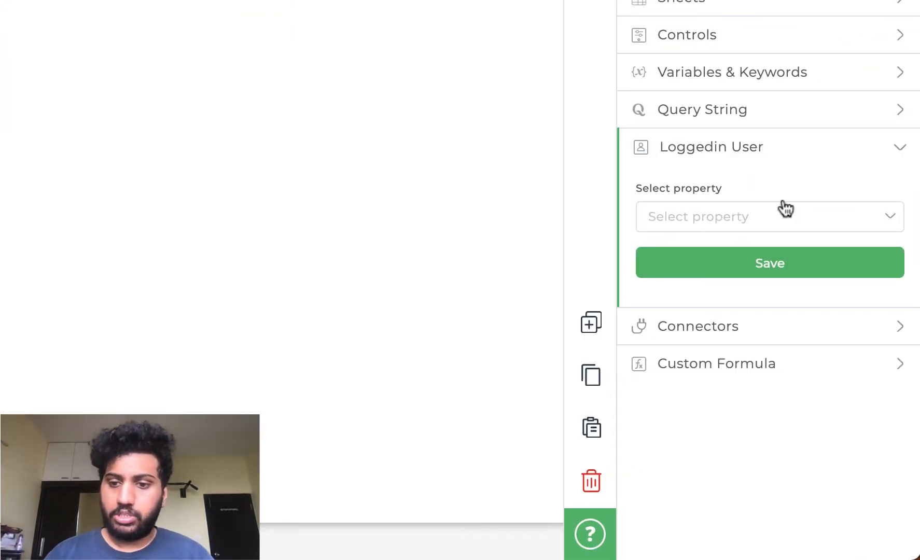
{"action": "left_click", "coordinate": [763, 217]}
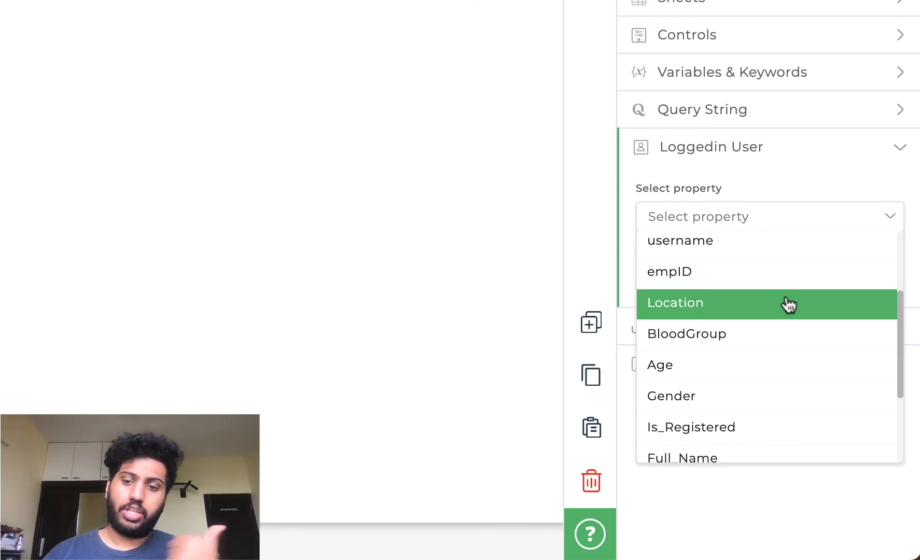
{"action": "scroll", "scroll_direction": "down", "scroll_amount": 3}
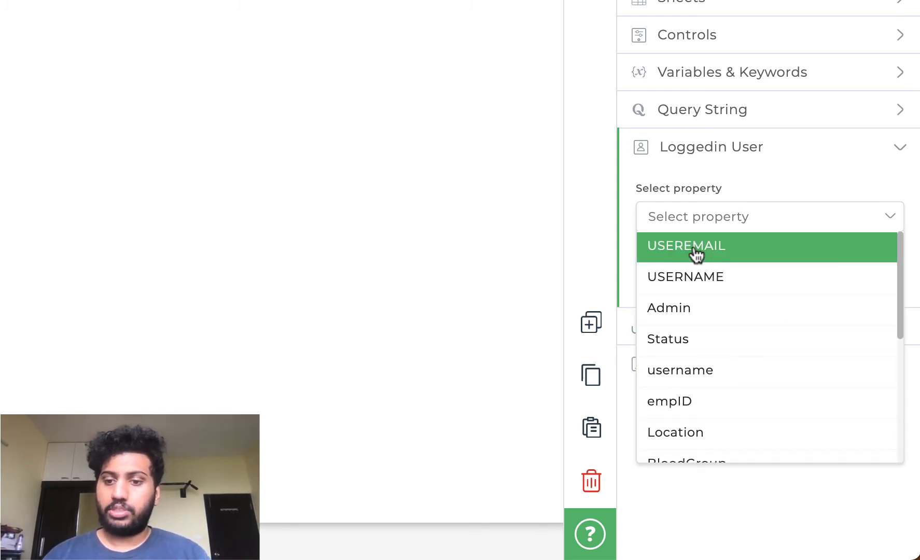
{"action": "left_click", "coordinate": [686, 246]}
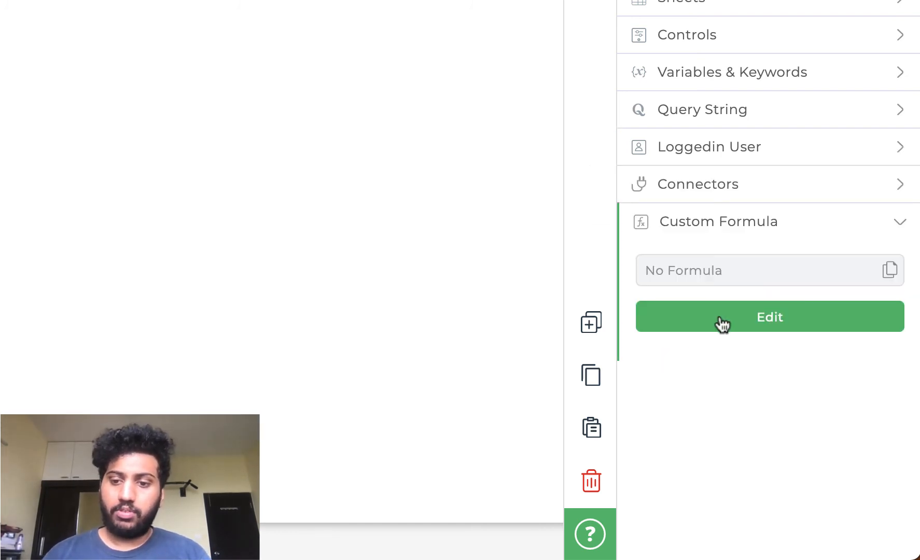
Start a custom formula typing USE so USERNAME and USEREMAIL are suggested.
{"action": "left_click", "coordinate": [769, 316]}
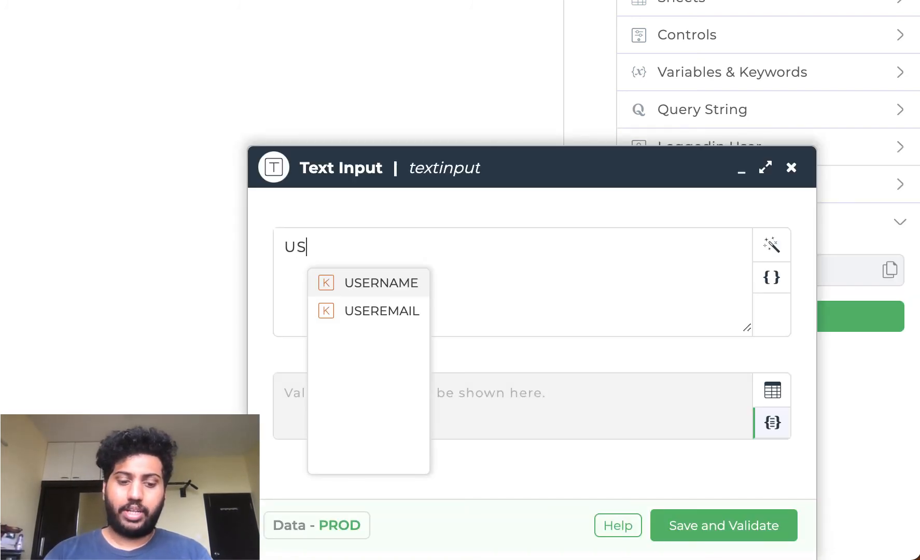
{"action": "type", "text": "E"}
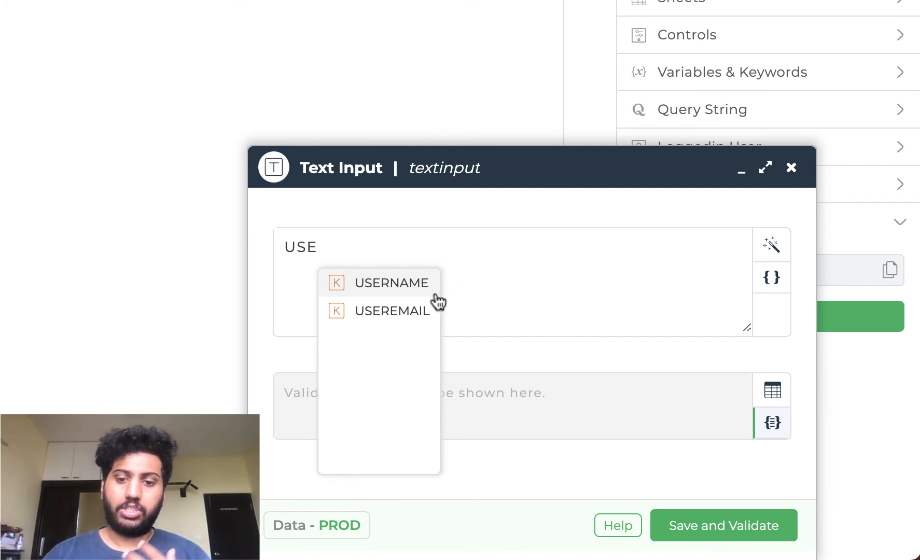
{"action": "mouse_move", "coordinate": [430, 302]}
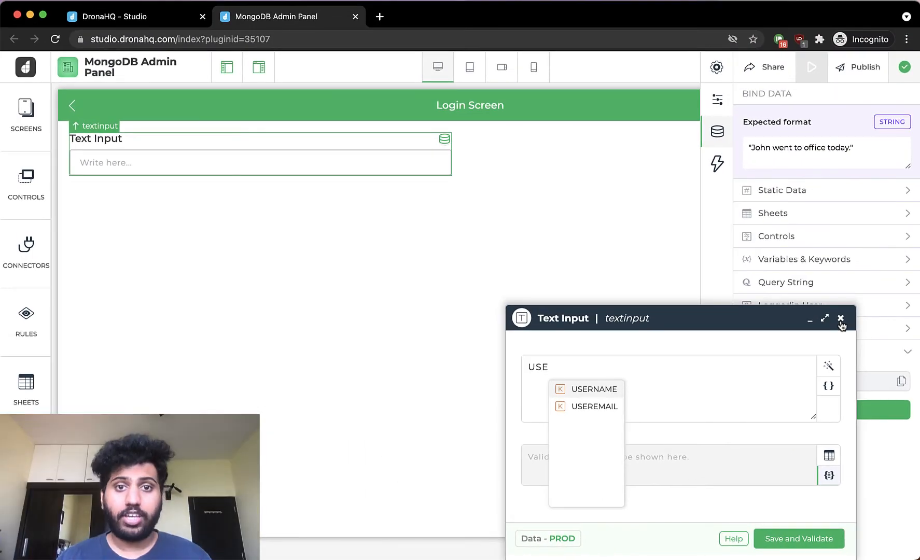
Discard the formula editor unsaved and show the text input's property settings.
{"action": "left_click", "coordinate": [842, 319]}
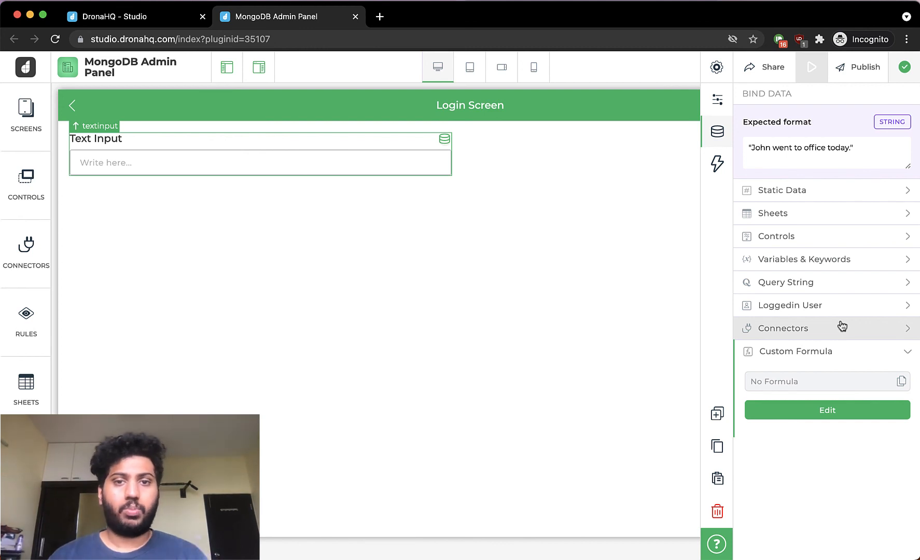
{"action": "mouse_move", "coordinate": [717, 99]}
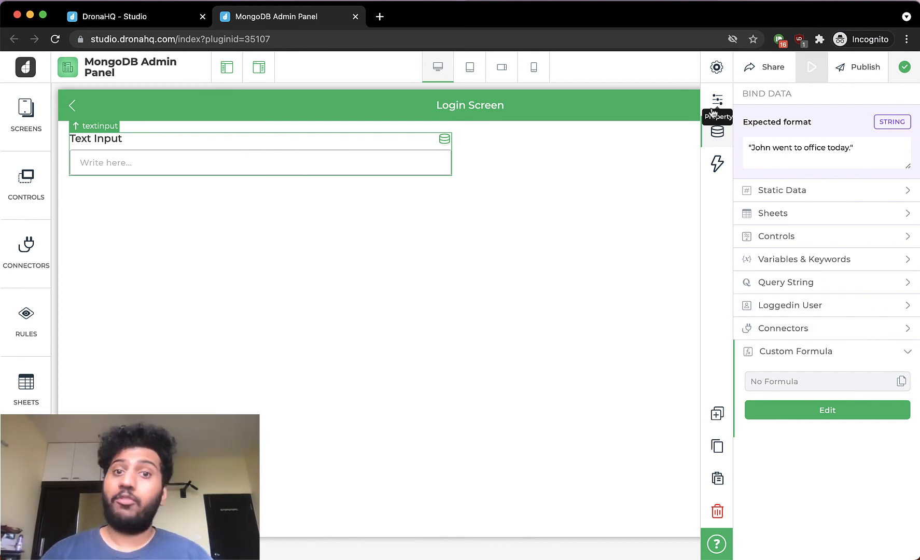
{"action": "left_click", "coordinate": [717, 100]}
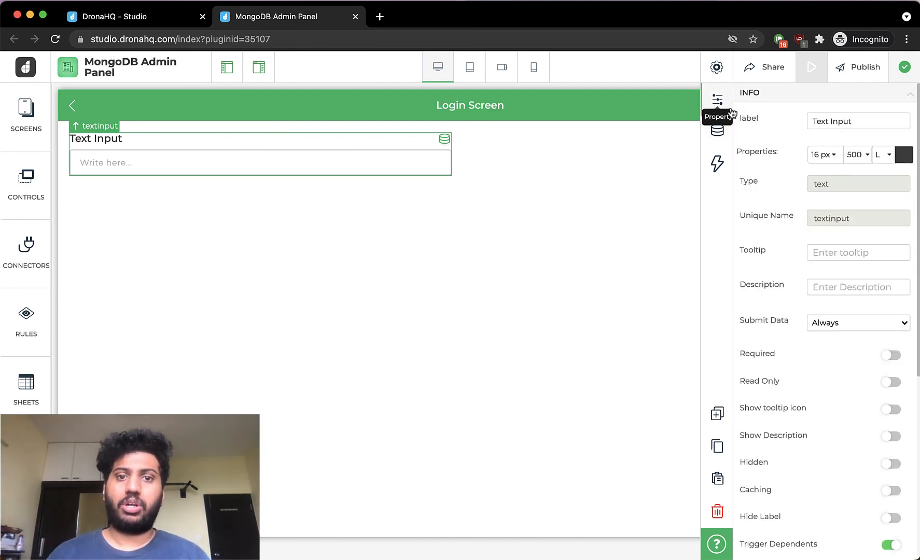